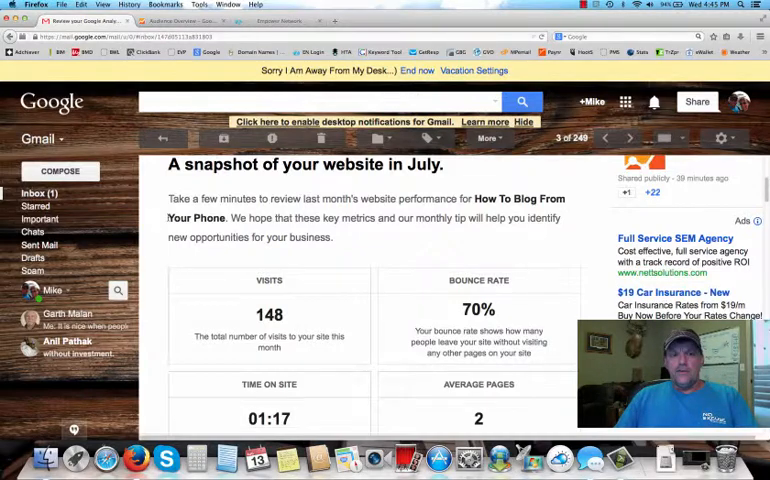
Scroll down through the Google Analytics July summary email reviewing its sections
{"action": "left_click", "coordinate": [162, 138]}
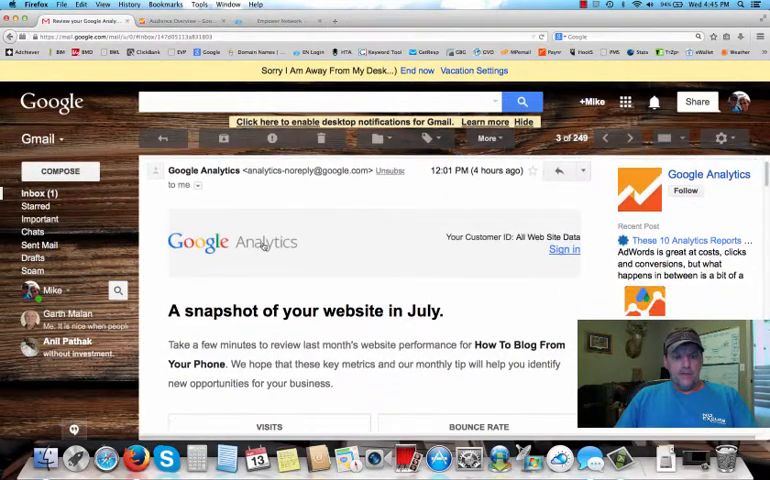
{"action": "scroll", "scroll_direction": "down", "scroll_amount": 3}
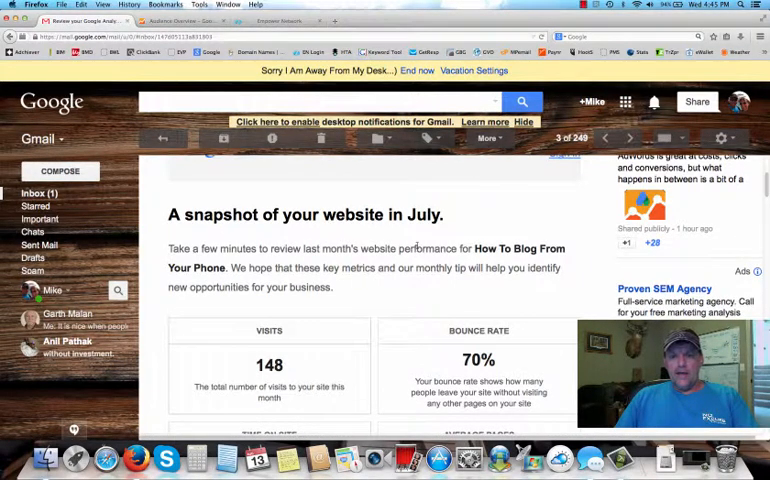
{"action": "scroll", "scroll_direction": "down", "scroll_amount": 3}
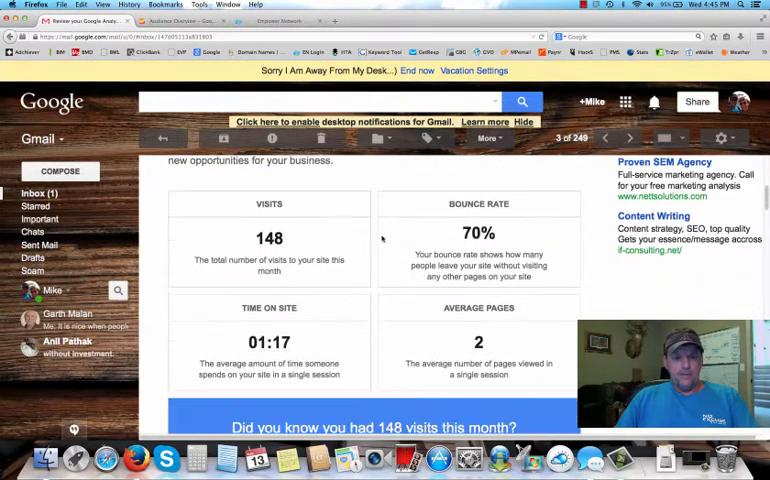
{"action": "scroll", "scroll_direction": "down", "scroll_amount": 3}
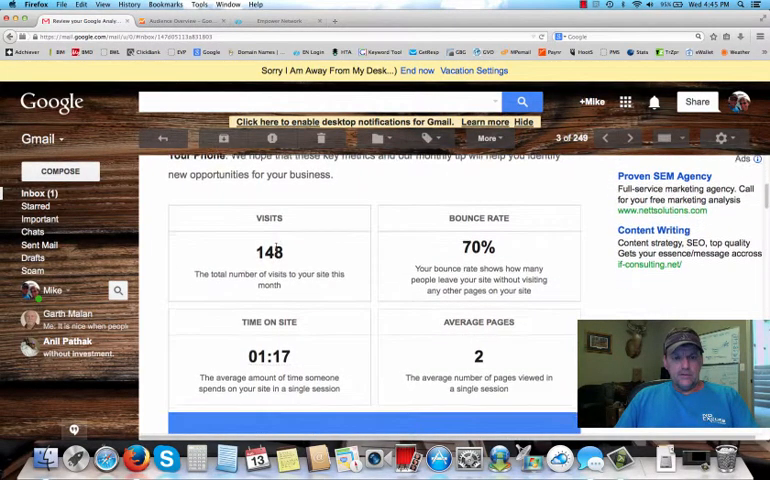
{"action": "scroll", "scroll_direction": "down", "scroll_amount": 3}
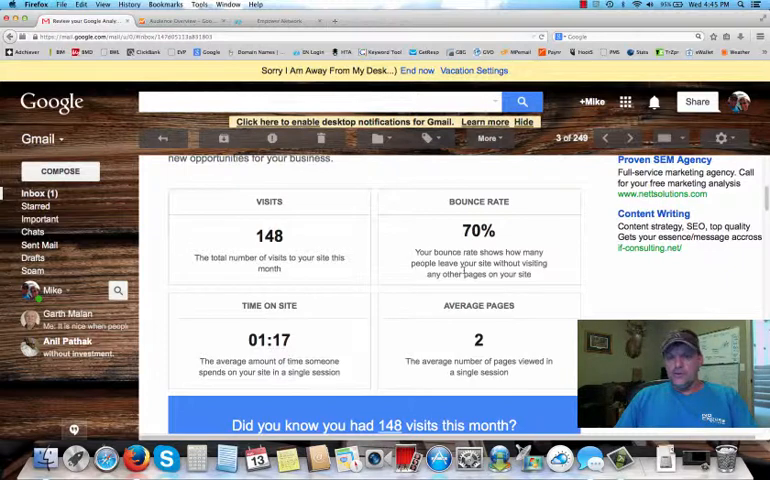
{"action": "scroll", "scroll_direction": "down", "scroll_amount": 3}
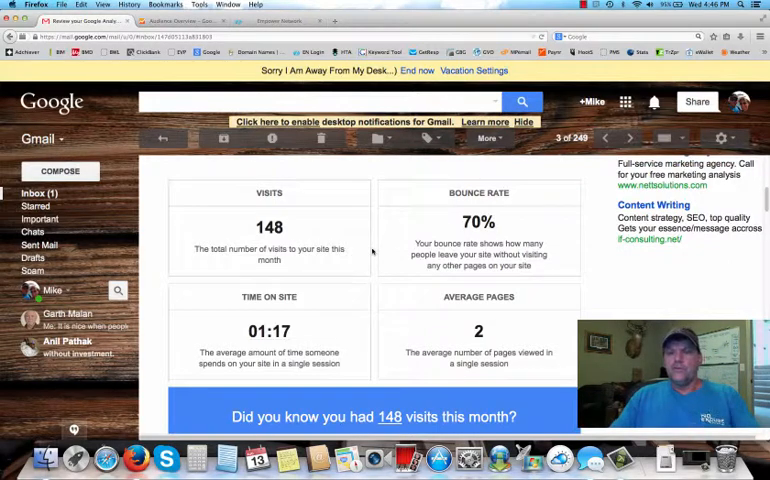
{"action": "scroll", "scroll_direction": "down", "scroll_amount": 3}
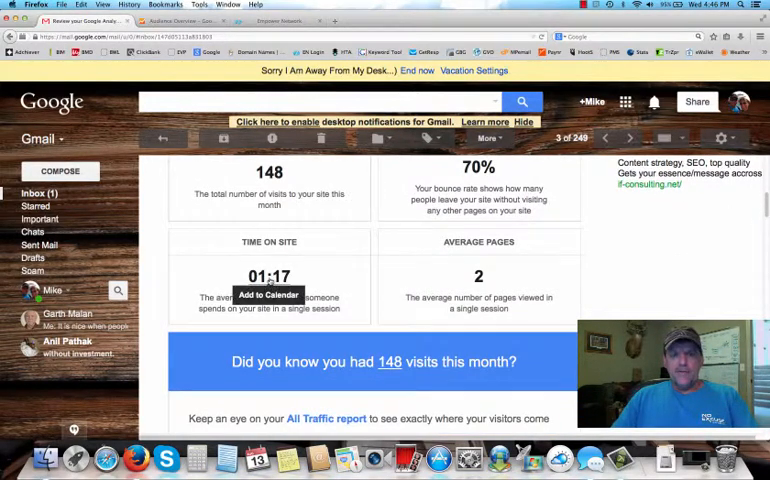
{"action": "mouse_move", "coordinate": [310, 276]}
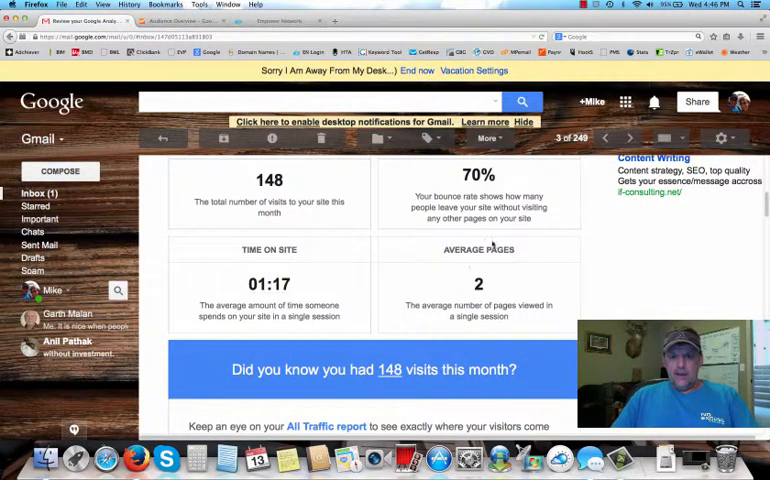
{"action": "scroll", "scroll_direction": "down", "scroll_amount": 3}
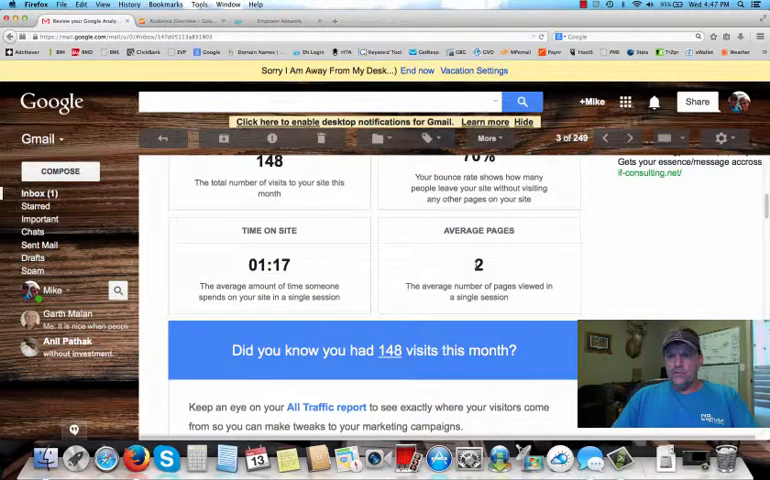
{"action": "scroll", "scroll_direction": "down", "scroll_amount": 3}
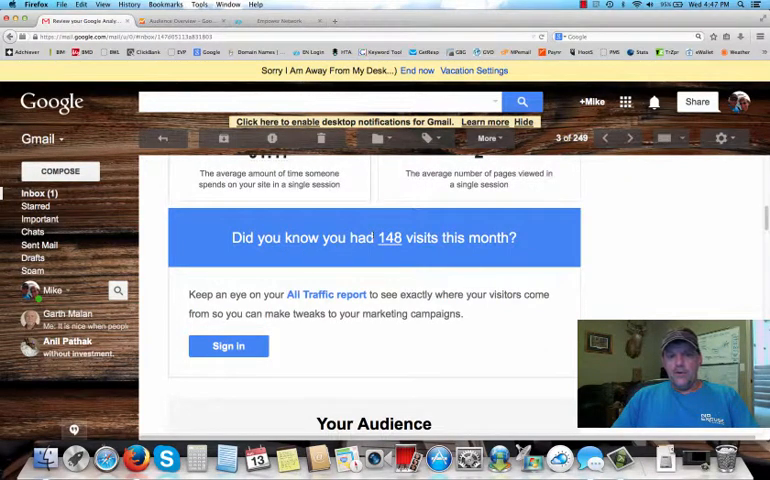
{"action": "scroll", "scroll_direction": "down", "scroll_amount": 3}
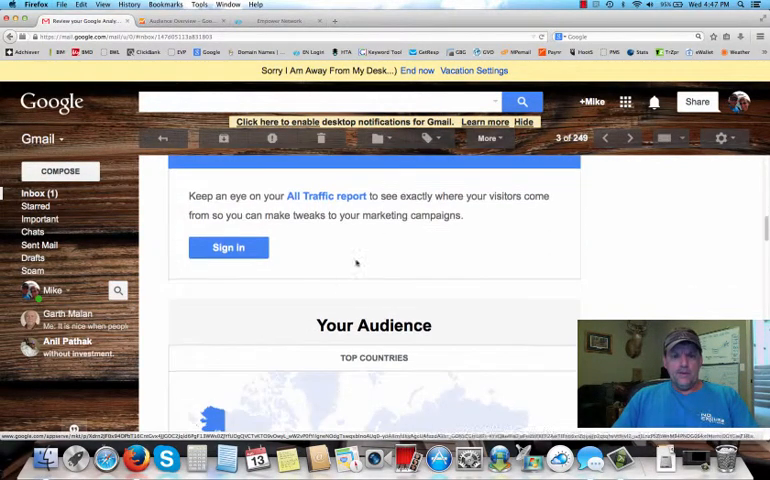
{"action": "scroll", "scroll_direction": "down", "scroll_amount": 3}
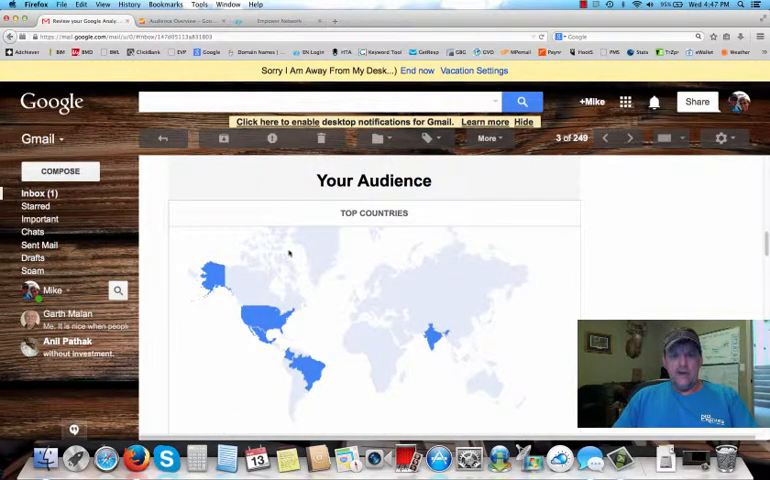
{"action": "scroll", "scroll_direction": "down", "scroll_amount": 3}
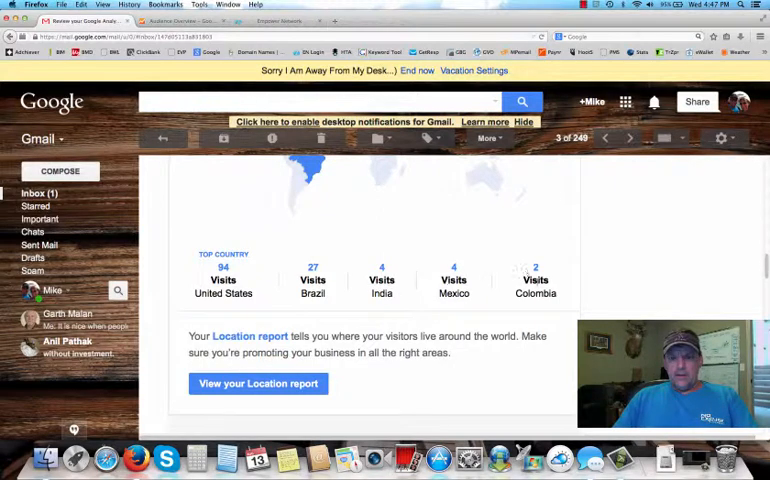
Continue to the Location section and open the full visitor Location report for Jul 13–Aug 12, 2014
{"action": "scroll", "scroll_direction": "down", "scroll_amount": 3}
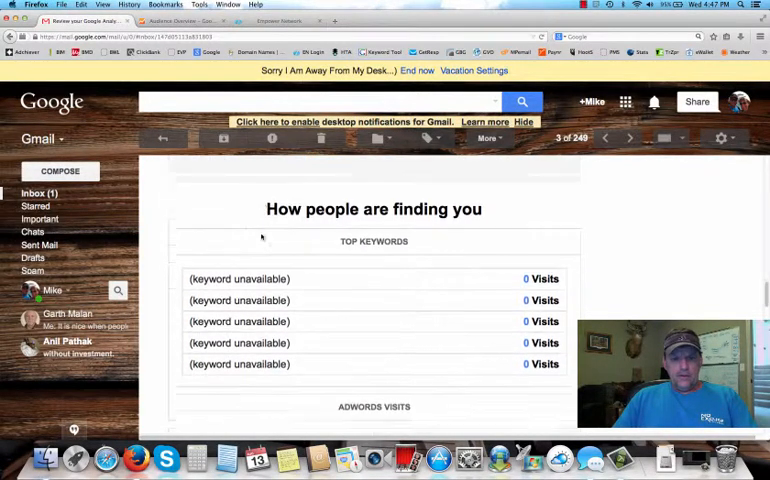
{"action": "scroll", "scroll_direction": "down", "scroll_amount": 3}
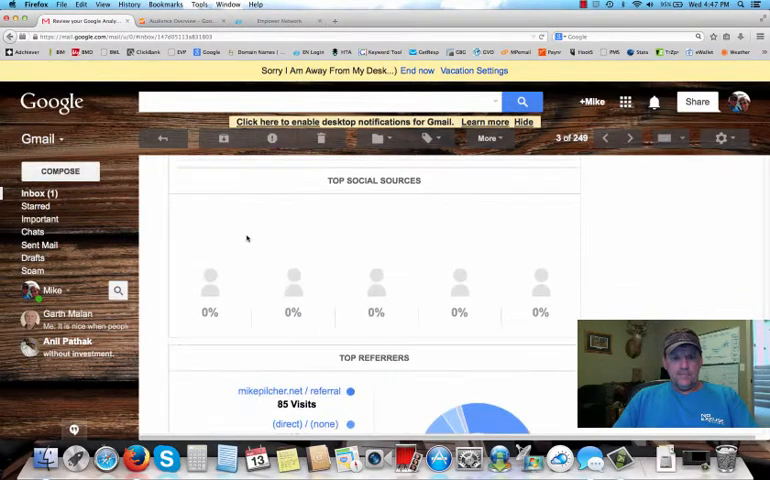
{"action": "scroll", "scroll_direction": "down", "scroll_amount": 3}
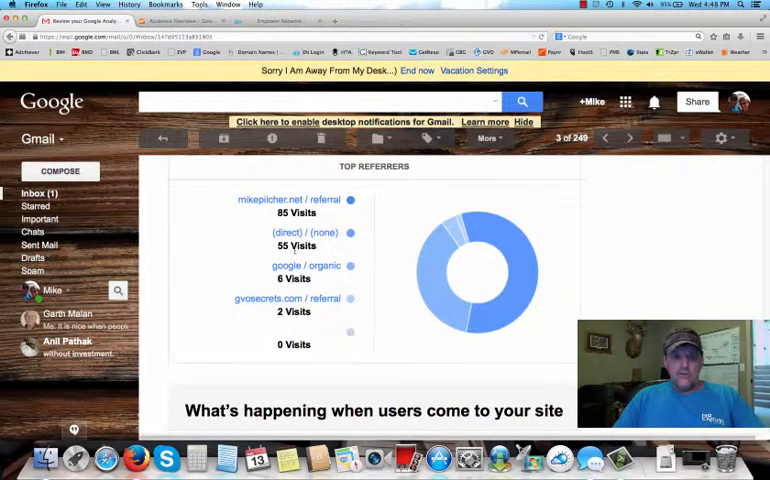
{"action": "scroll", "scroll_direction": "down", "scroll_amount": 3}
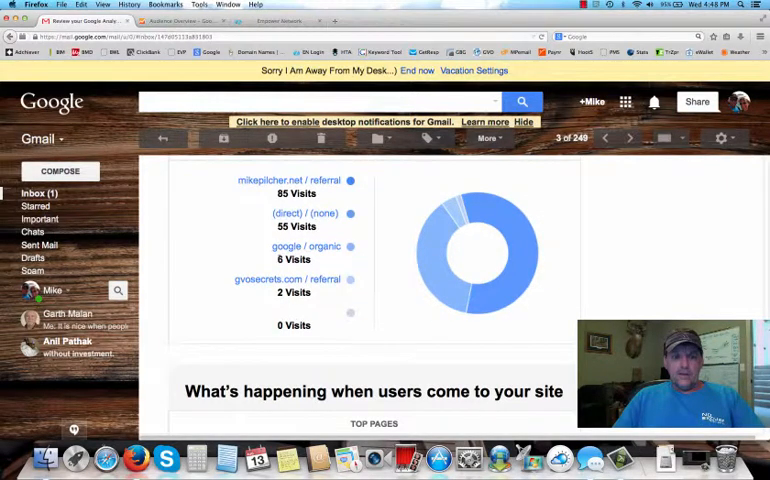
{"action": "scroll", "scroll_direction": "down", "scroll_amount": 3}
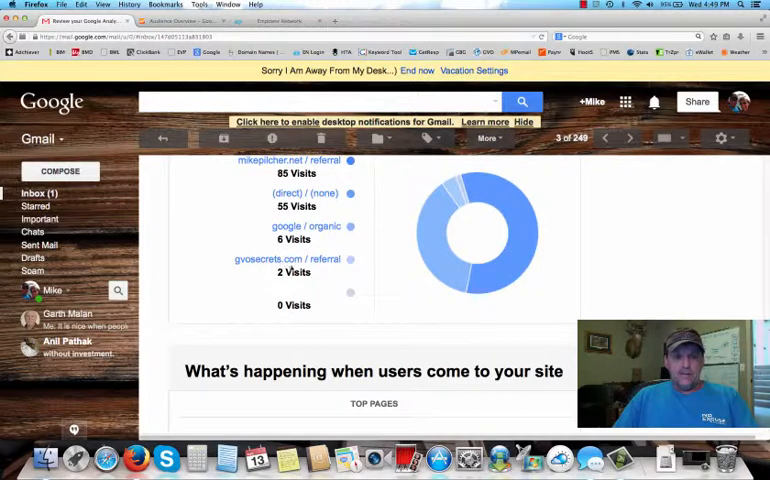
{"action": "scroll", "scroll_direction": "down", "scroll_amount": 3}
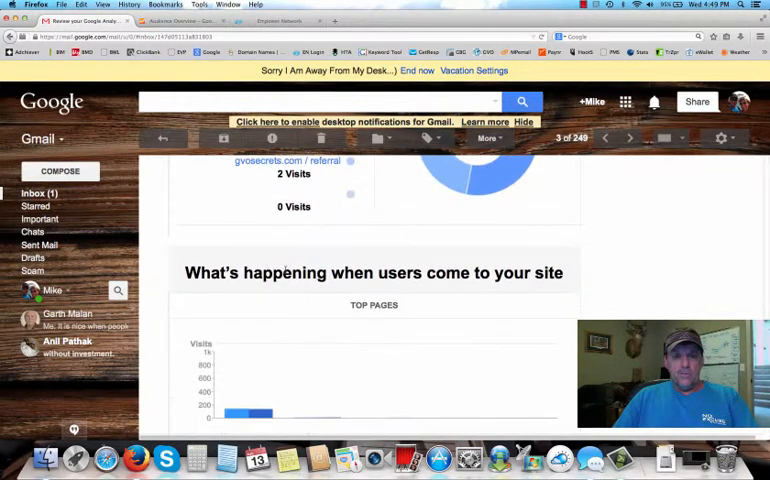
{"action": "scroll", "scroll_direction": "down", "scroll_amount": 3}
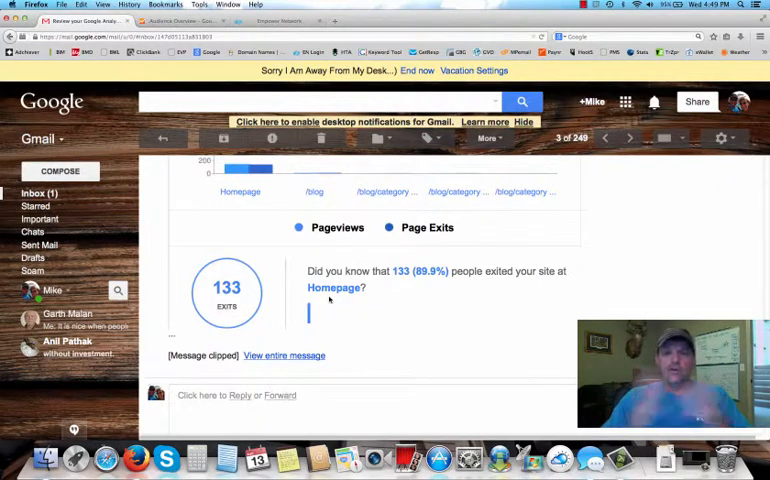
{"action": "scroll", "scroll_direction": "down", "scroll_amount": 3}
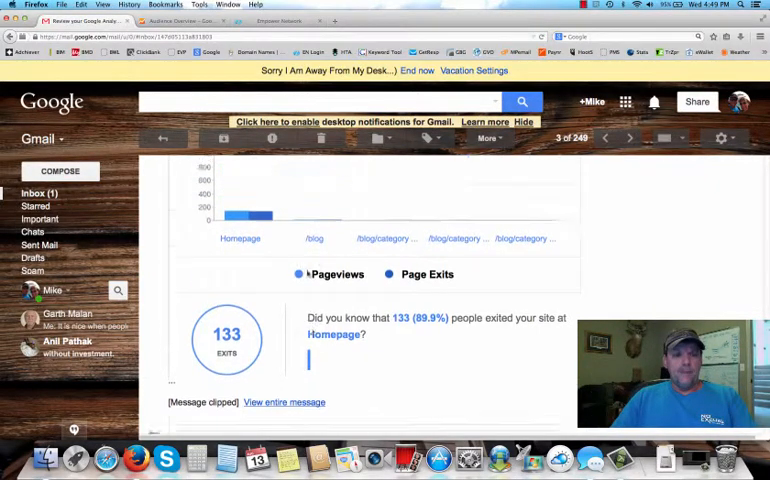
{"action": "scroll", "scroll_direction": "down", "scroll_amount": 3}
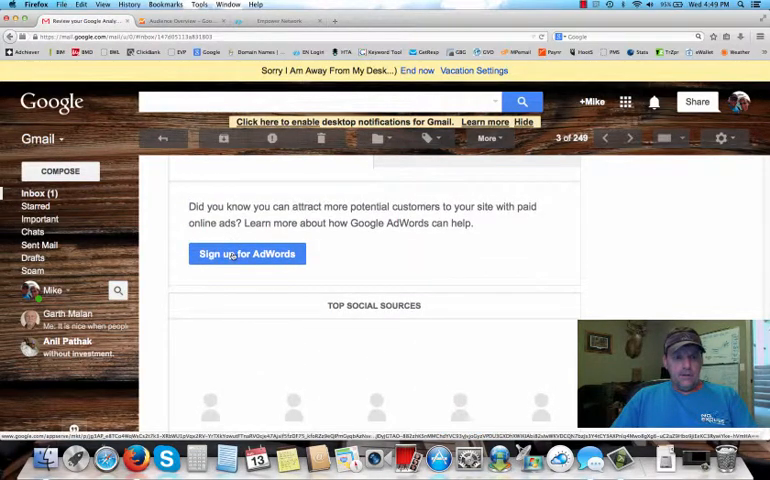
{"action": "scroll", "scroll_direction": "down", "scroll_amount": 3}
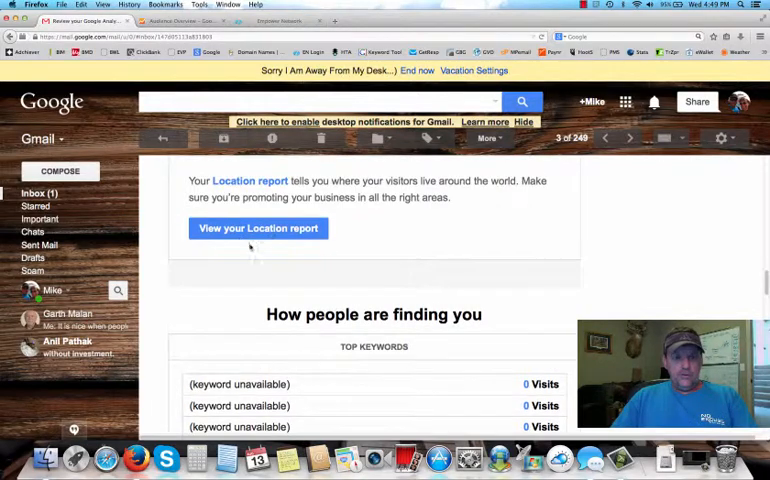
{"action": "left_click", "coordinate": [258, 228]}
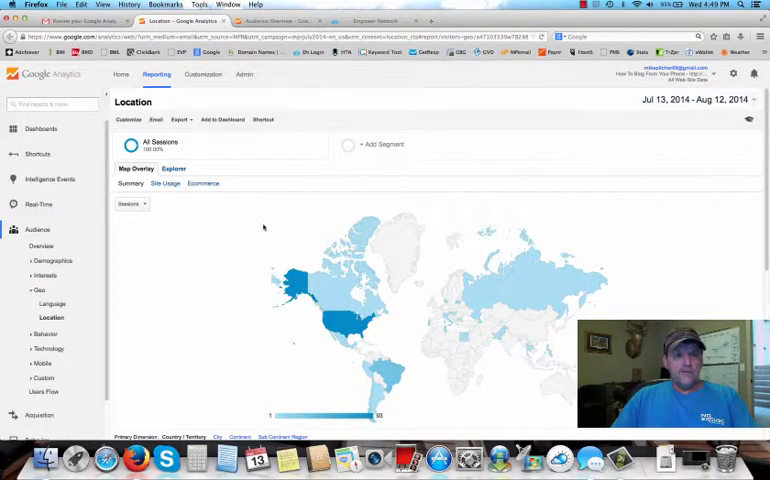
{"action": "scroll", "scroll_direction": "down", "scroll_amount": 3}
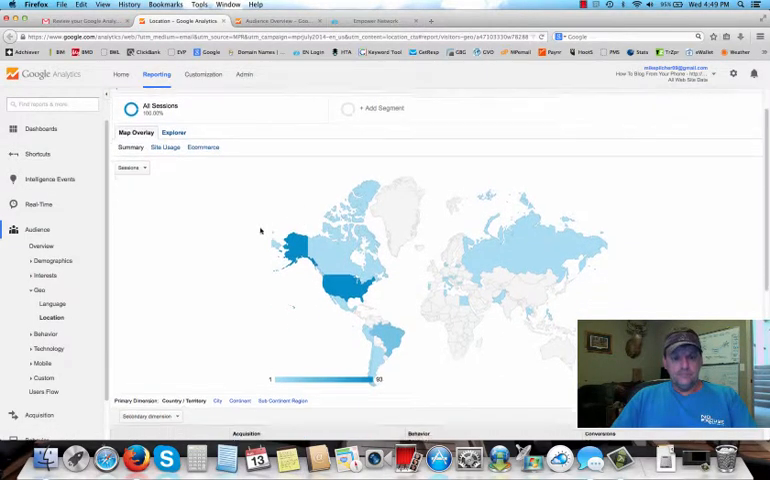
{"action": "scroll", "scroll_direction": "down", "scroll_amount": 3}
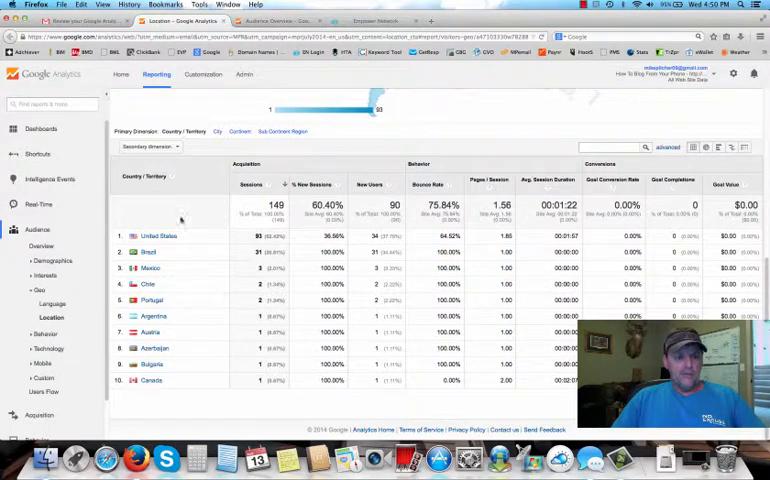
{"action": "mouse_move", "coordinate": [176, 280]}
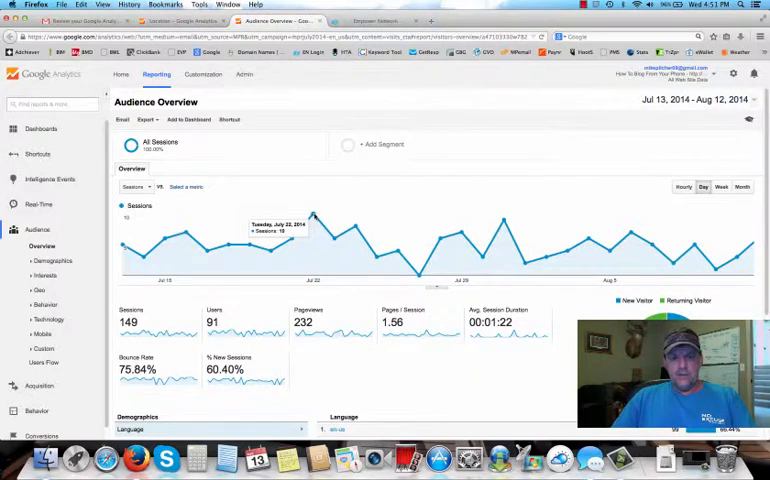
{"action": "mouse_move", "coordinate": [336, 246]}
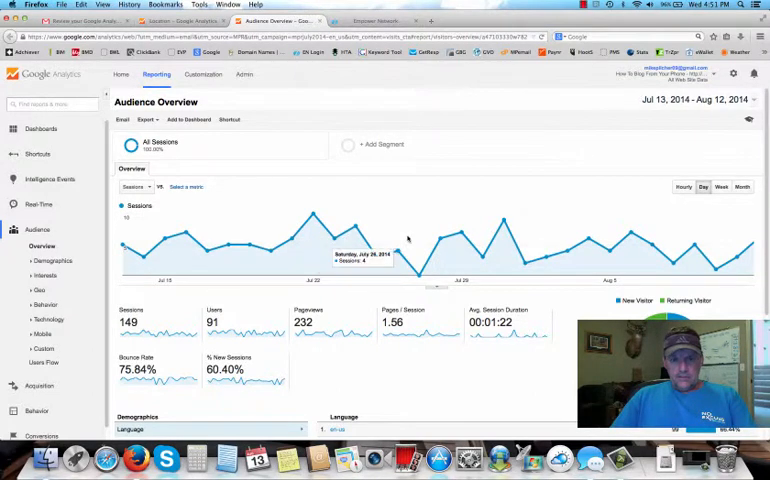
{"action": "mouse_move", "coordinate": [424, 268]}
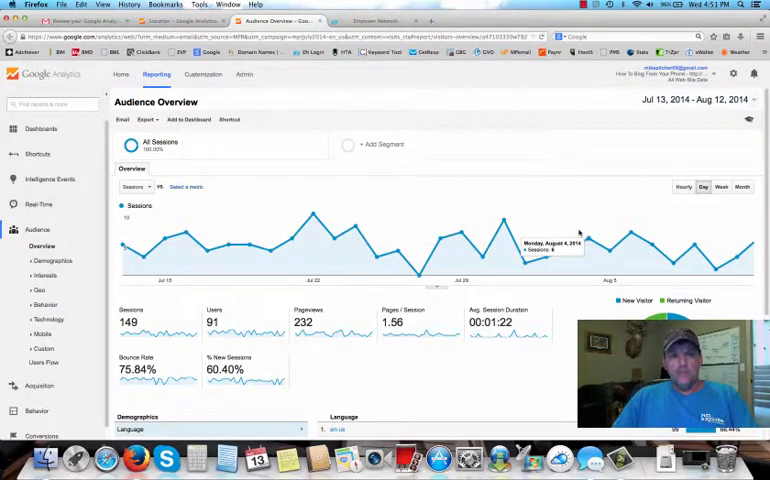
{"action": "mouse_move", "coordinate": [570, 212]}
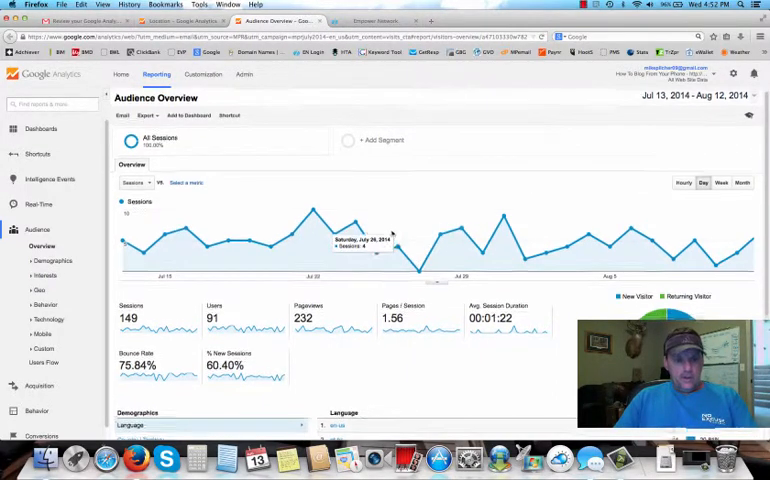
{"action": "scroll", "scroll_direction": "down", "scroll_amount": 3}
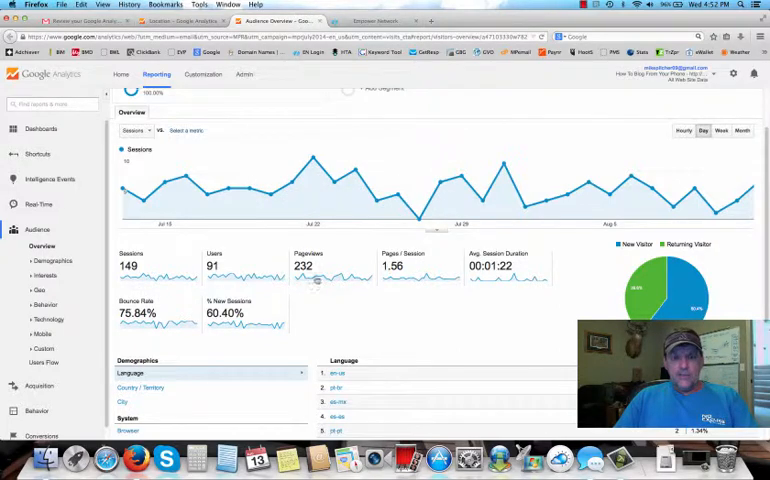
{"action": "scroll", "scroll_direction": "down", "scroll_amount": 3}
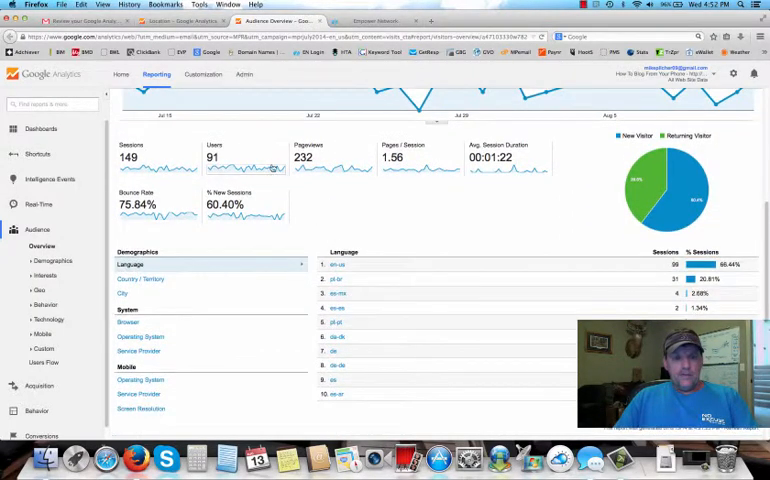
{"action": "scroll", "scroll_direction": "up", "scroll_amount": 3}
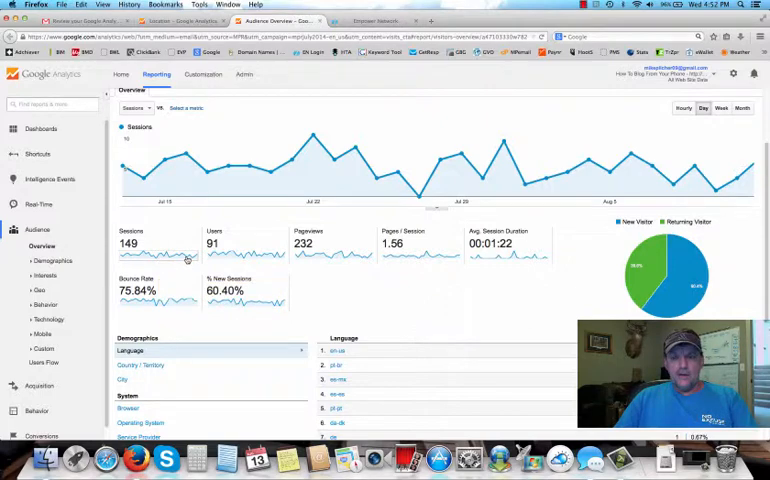
{"action": "scroll", "scroll_direction": "down", "scroll_amount": 3}
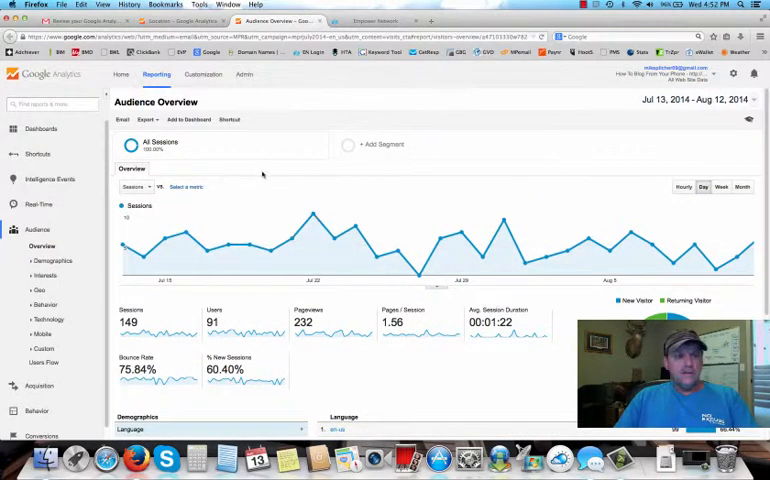
{"action": "mouse_move", "coordinate": [110, 172]}
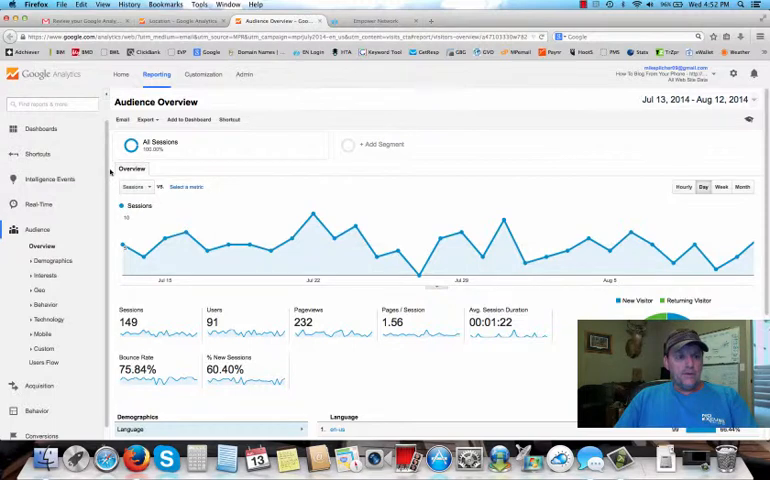
{"action": "mouse_move", "coordinate": [216, 172]}
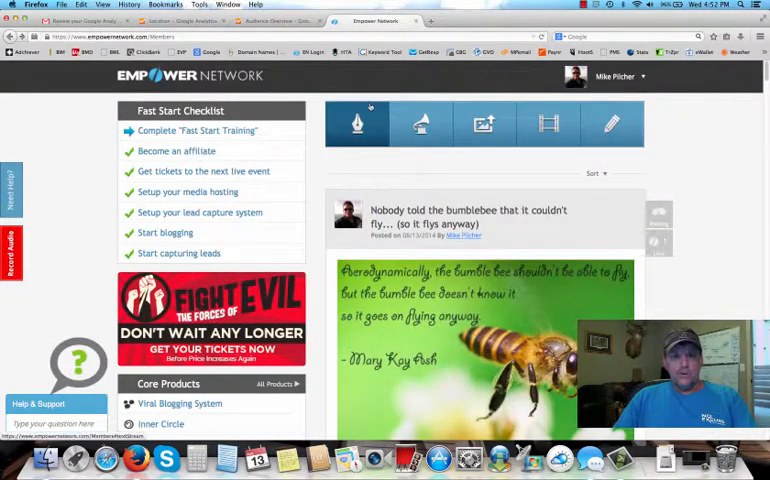
Switch to the Empower Network tab showing the 'Nobody told the bumblebee' blog post
{"action": "left_click", "coordinate": [616, 76]}
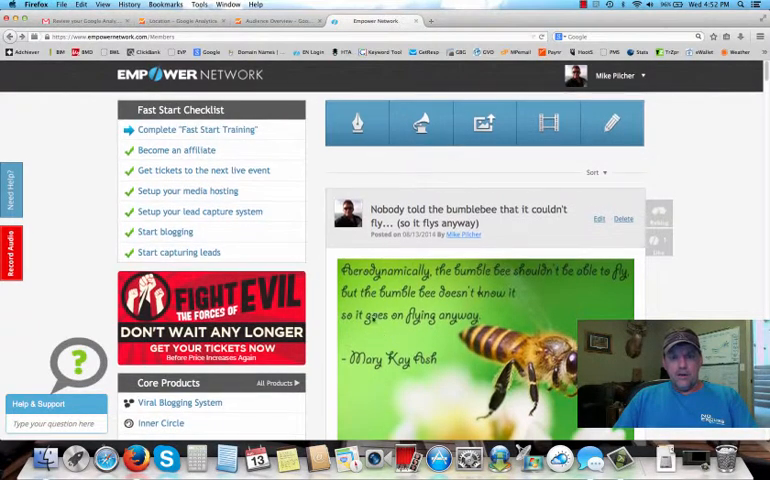
{"action": "scroll", "scroll_direction": "down", "scroll_amount": 3}
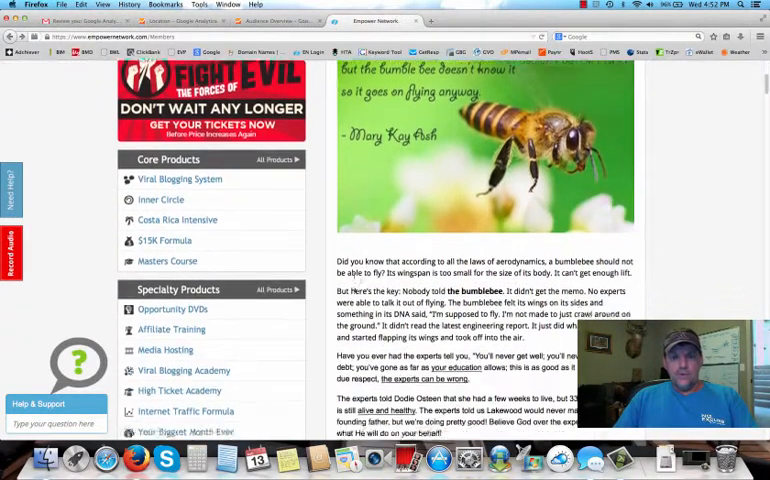
{"action": "scroll", "scroll_direction": "down", "scroll_amount": 3}
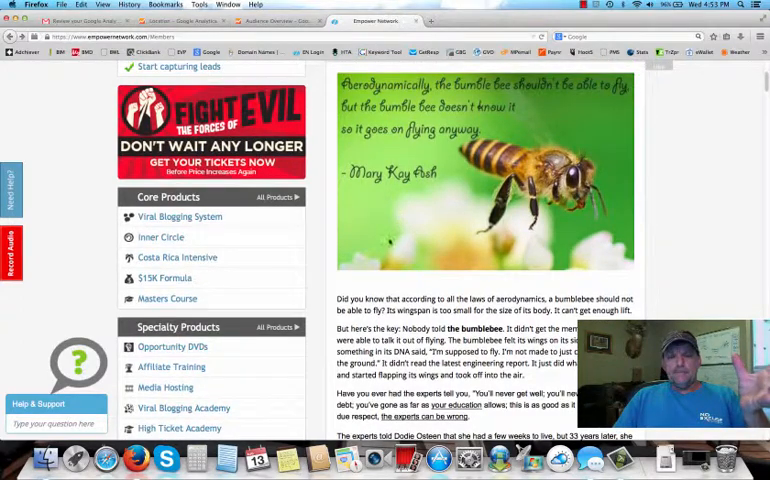
{"action": "scroll", "scroll_direction": "down", "scroll_amount": 3}
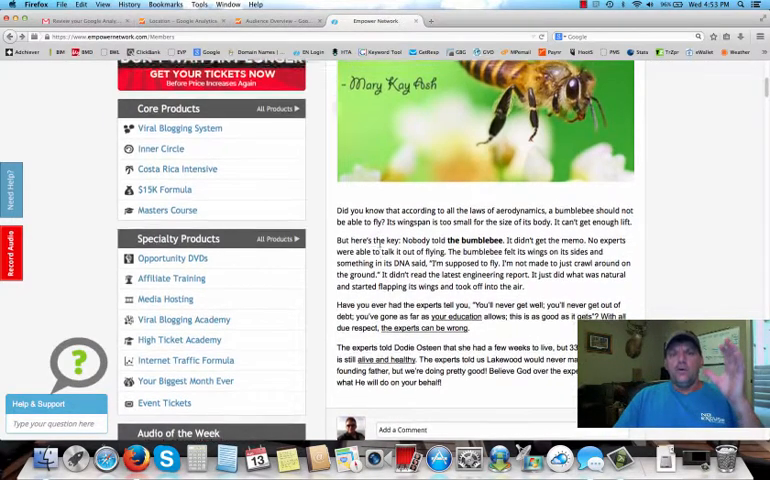
{"action": "scroll", "scroll_direction": "down", "scroll_amount": 3}
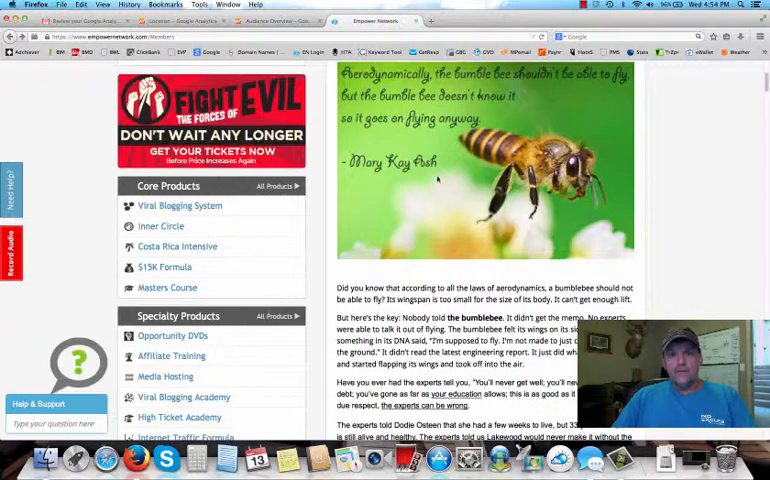
{"action": "scroll", "scroll_direction": "down", "scroll_amount": 3}
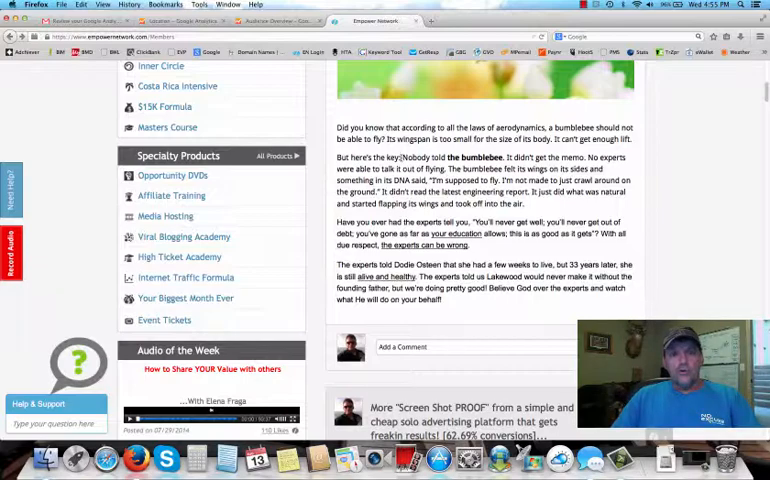
{"action": "scroll", "scroll_direction": "down", "scroll_amount": 3}
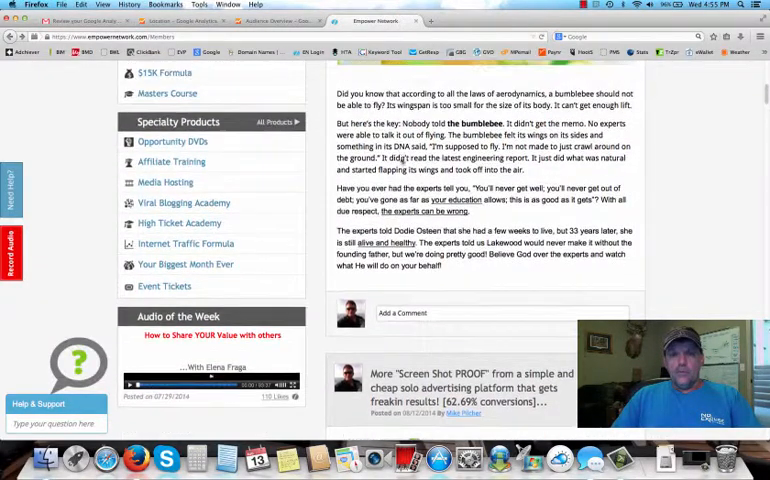
{"action": "scroll", "scroll_direction": "down", "scroll_amount": 3}
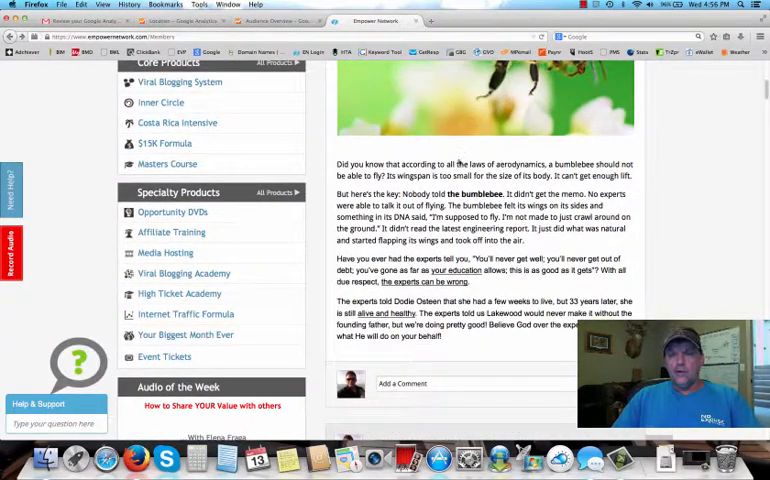
{"action": "scroll", "scroll_direction": "down", "scroll_amount": 3}
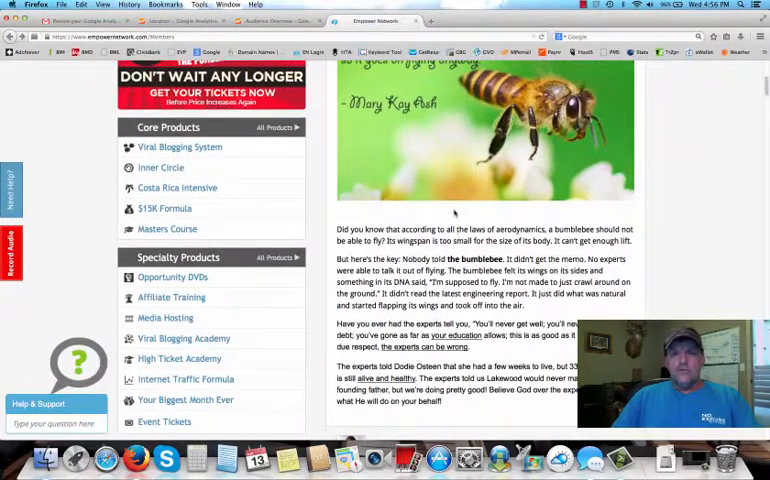